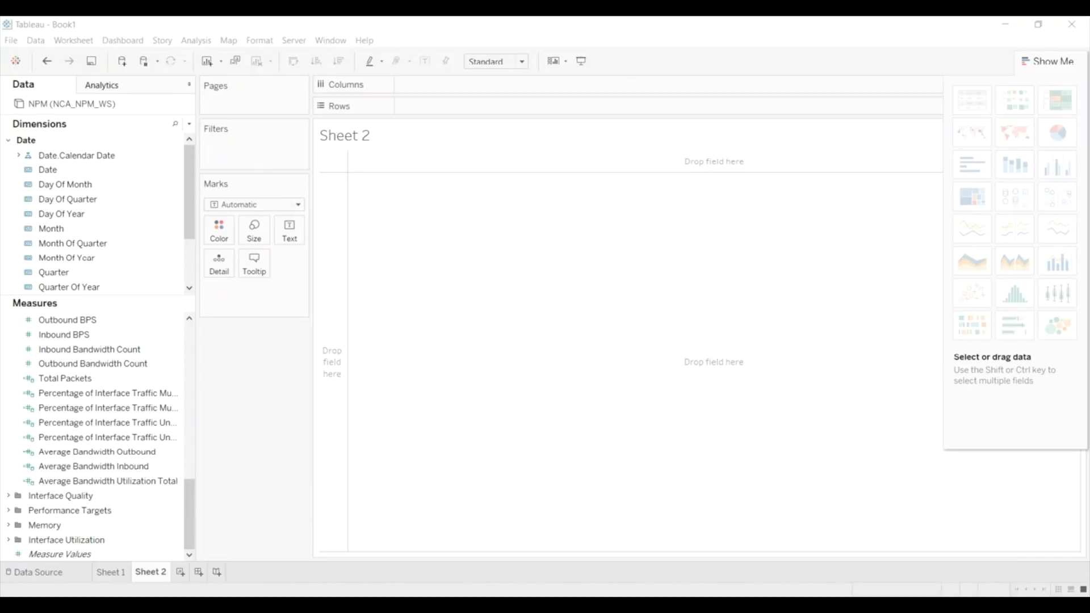
mouse_move(341, 375)
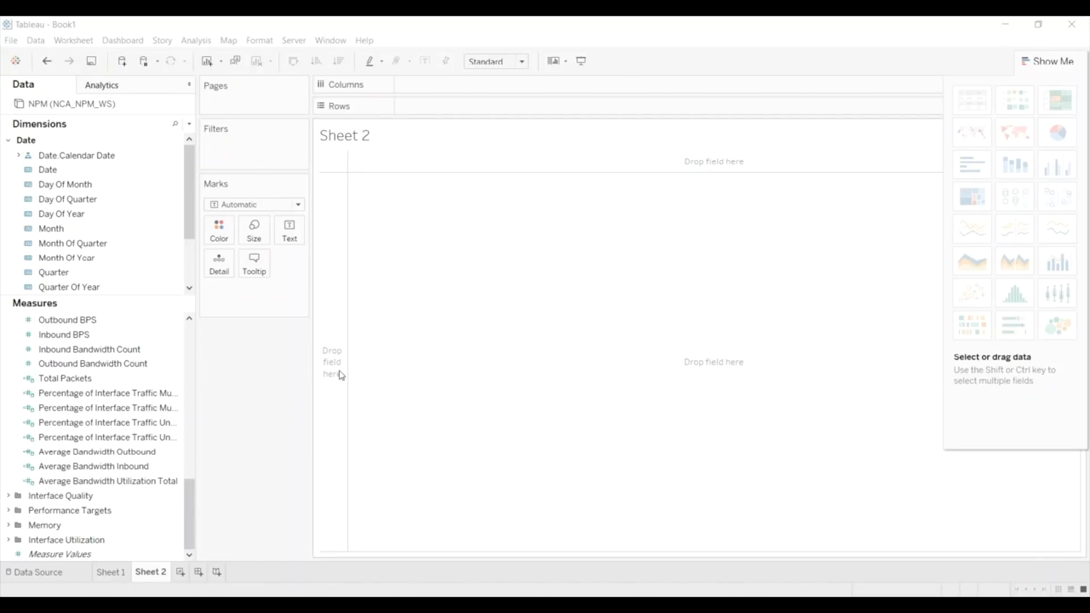
Collapse the Date folder and expand the Availability measures folder in the Data pane.
left_click(69, 286)
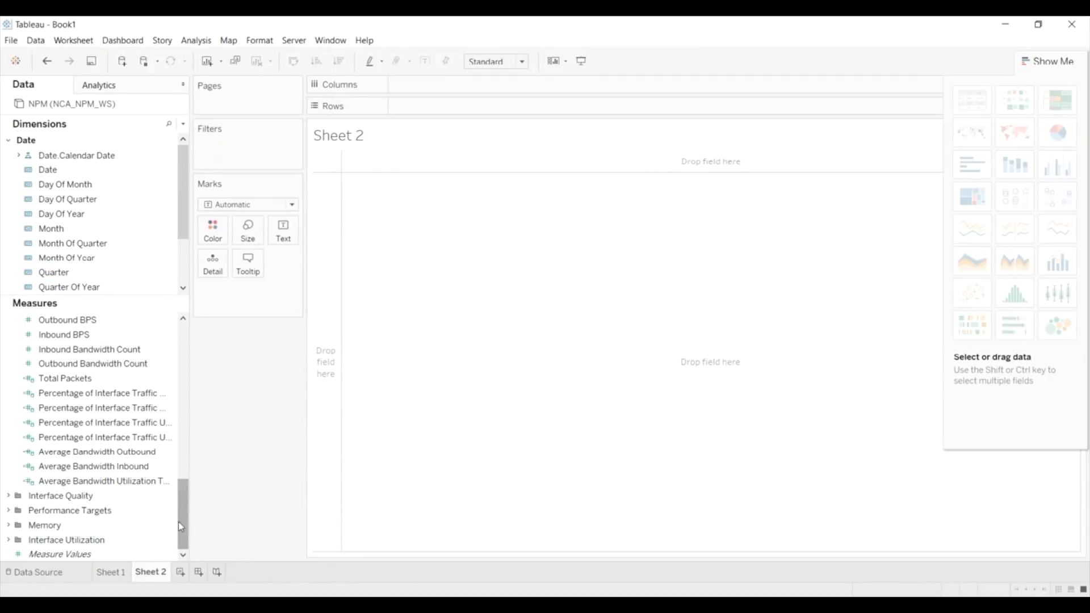
scroll("down", 3)
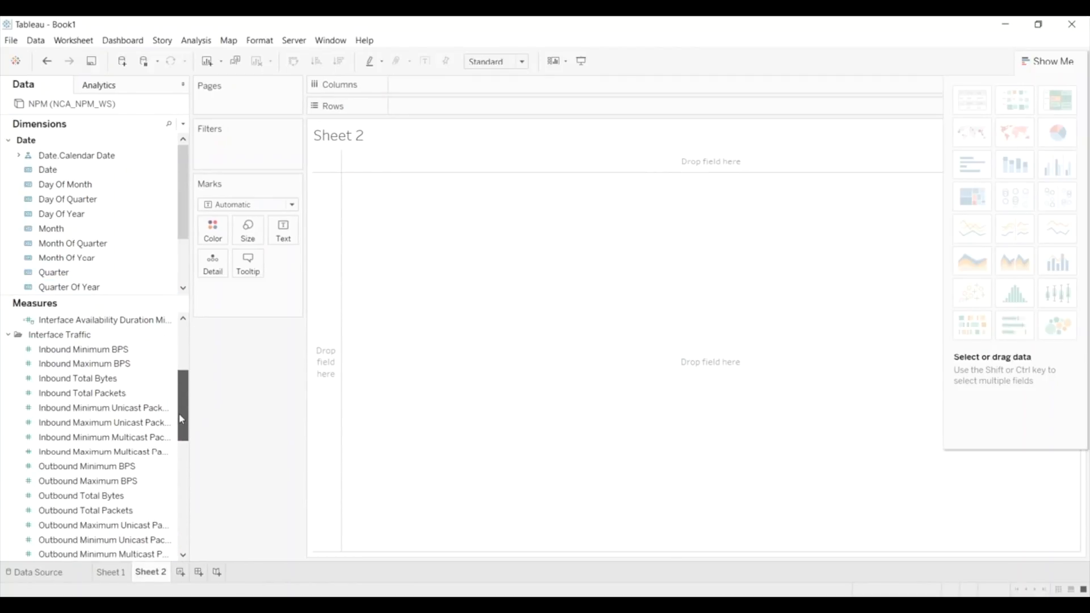
scroll("up", 3)
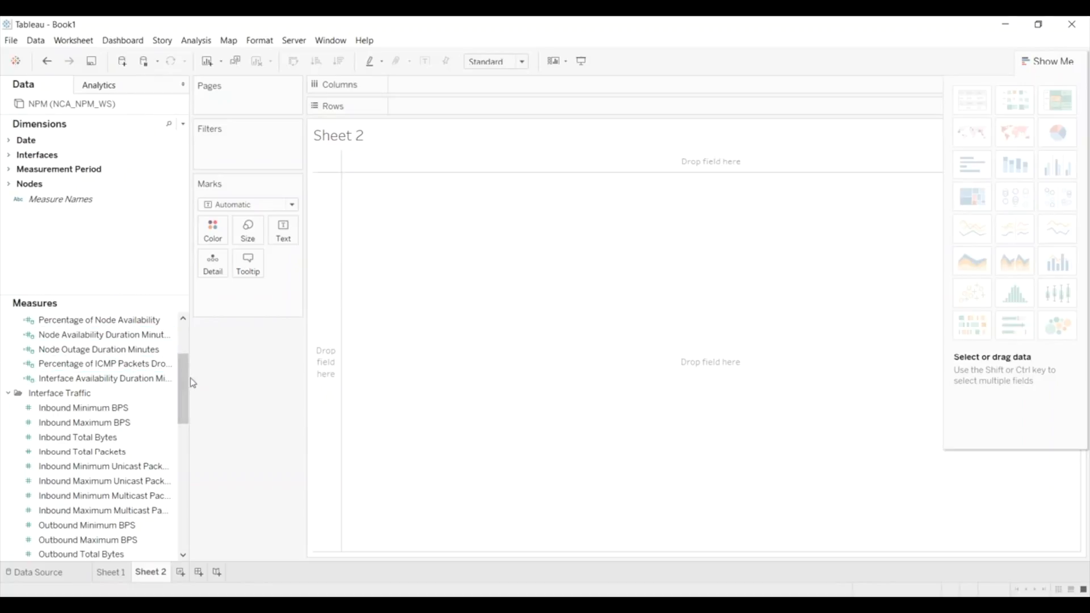
scroll("up", 3)
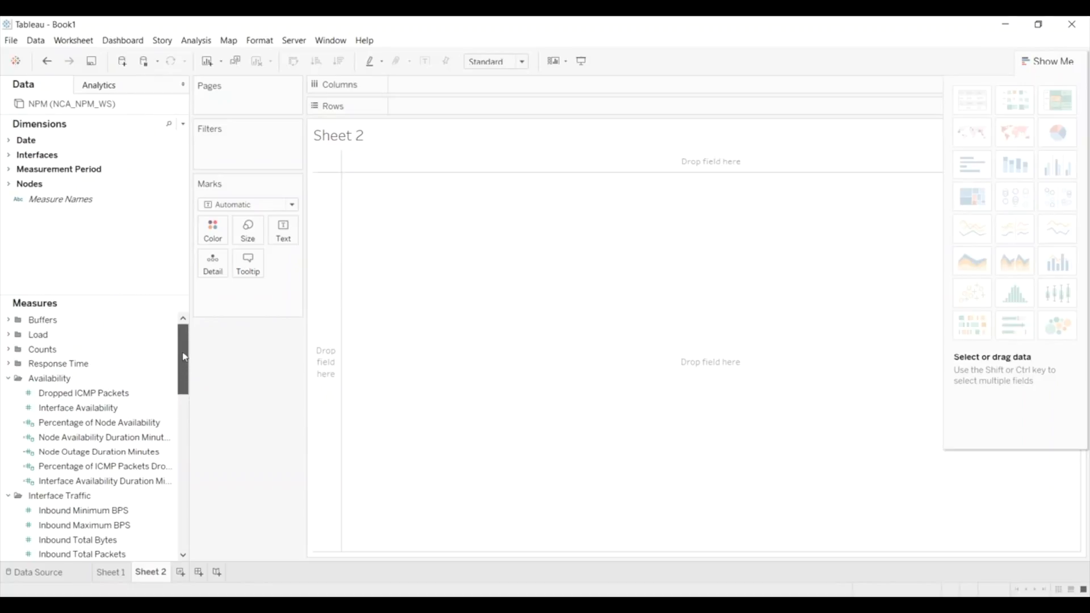
left_click(78, 408)
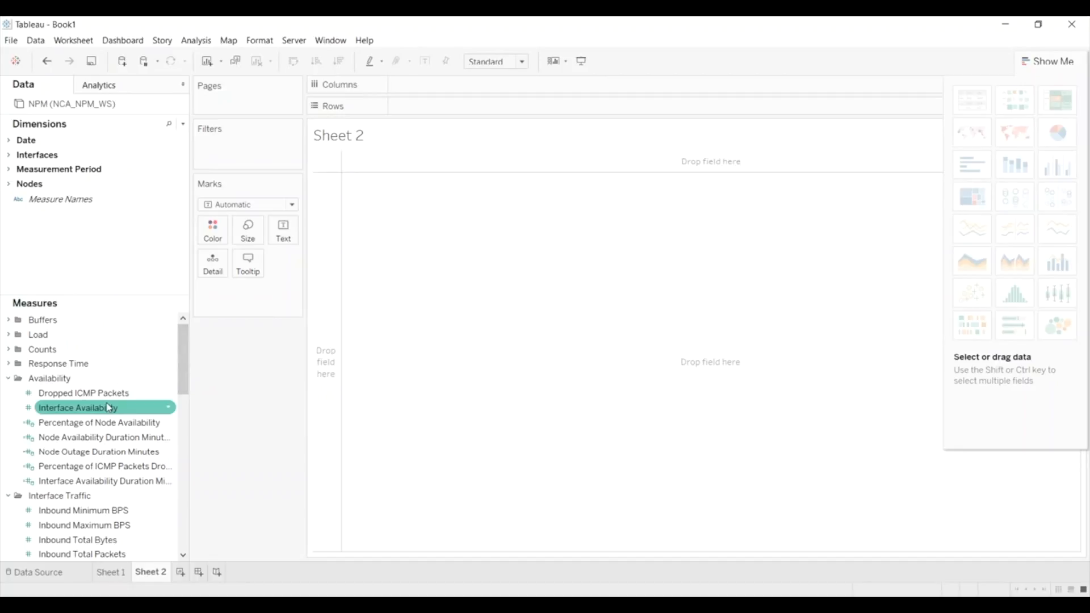
Plot Dropped ICMP Packets by Month, May 2013–February 2015, as horizontal bars.
left_click(84, 393)
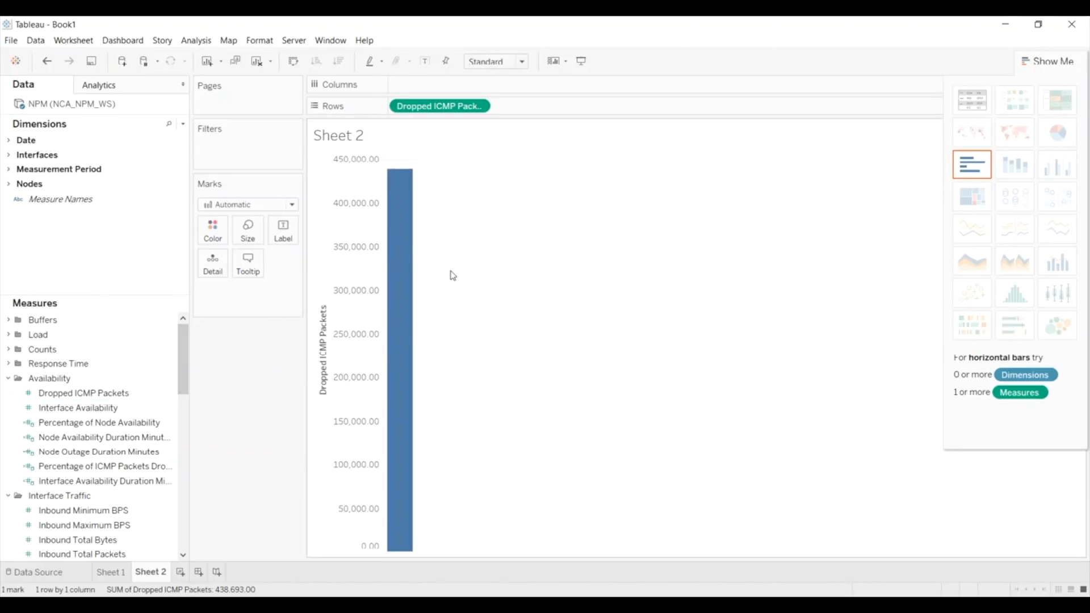
left_click(84, 393)
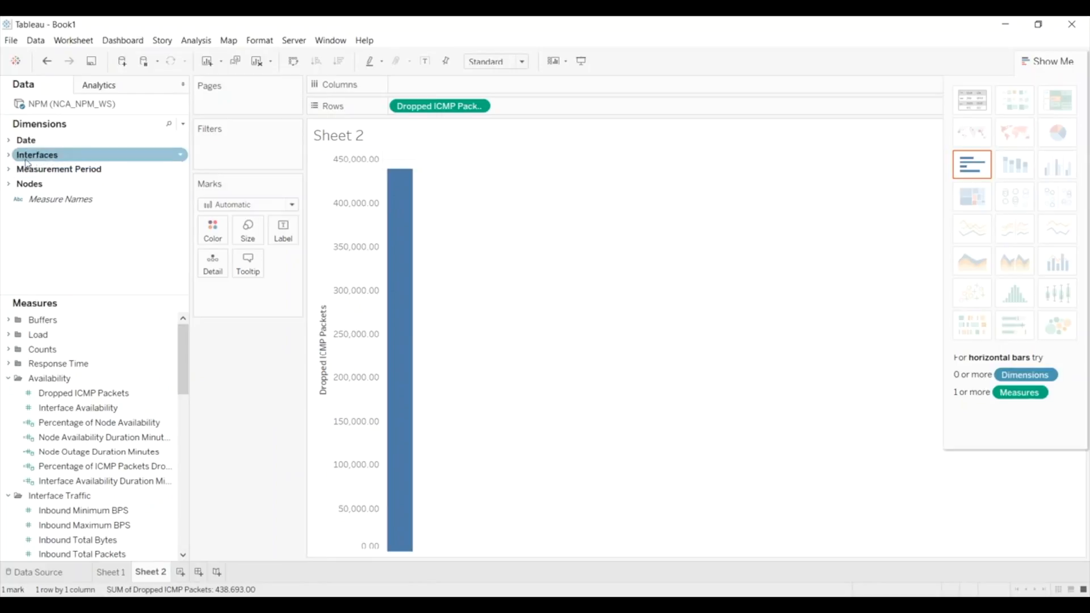
left_click(25, 140)
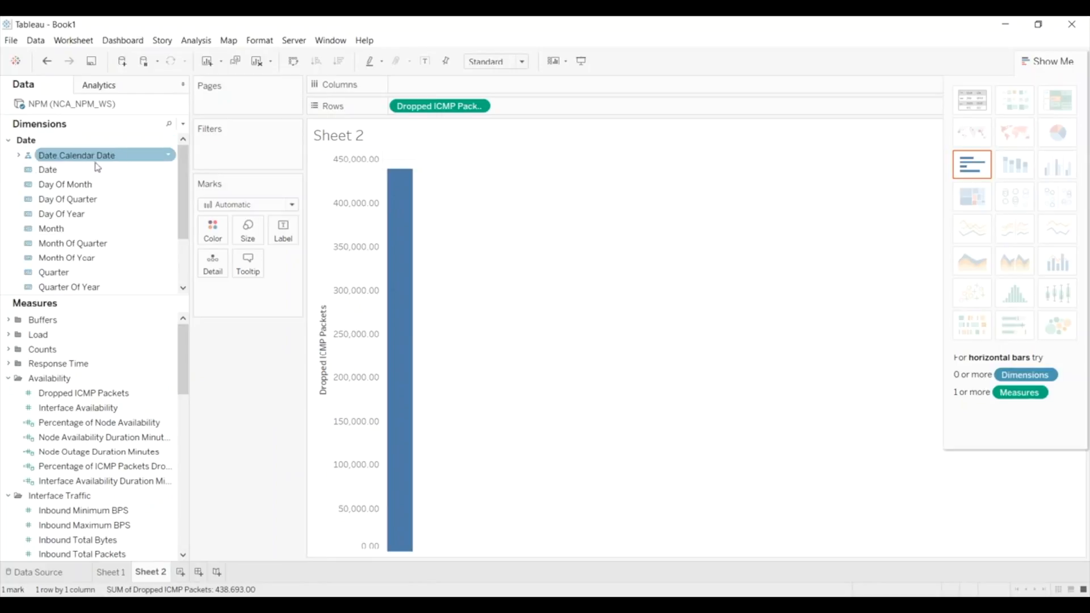
left_click(50, 229)
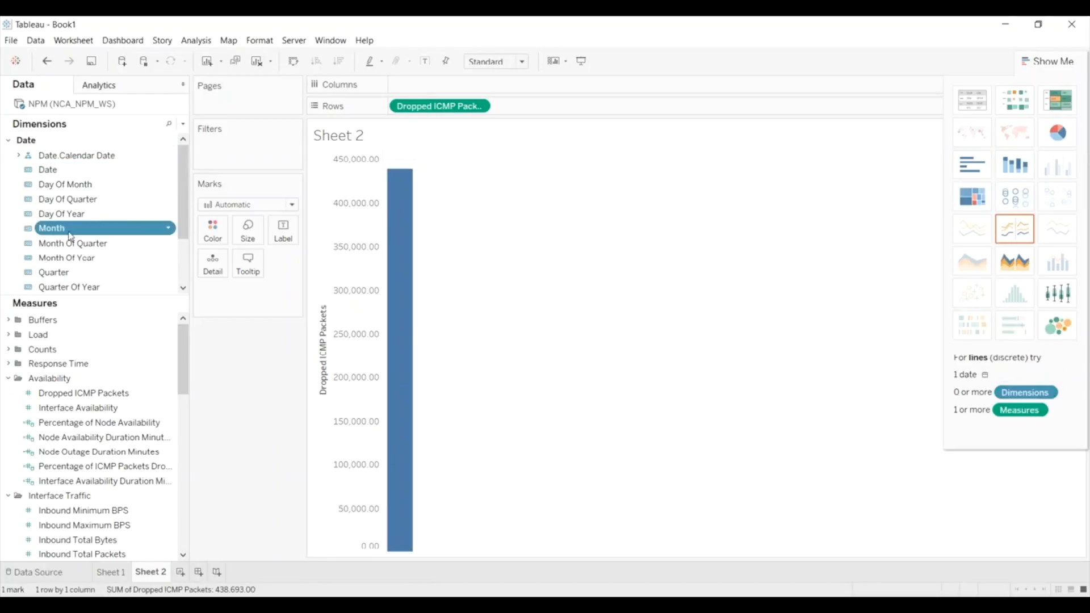
left_click_drag(51, 228, 440, 84)
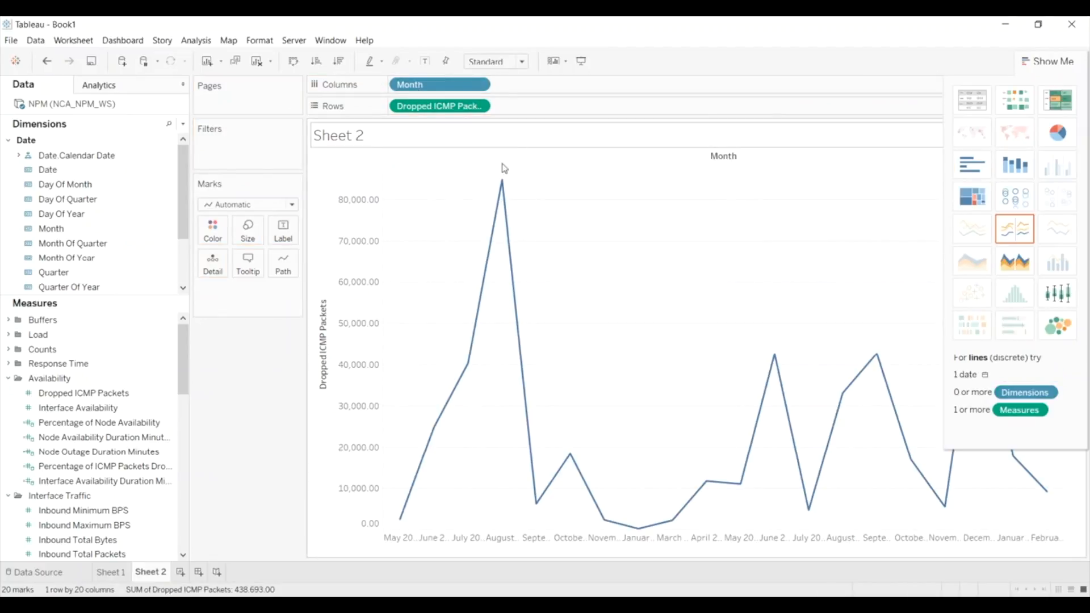
mouse_move(1056, 132)
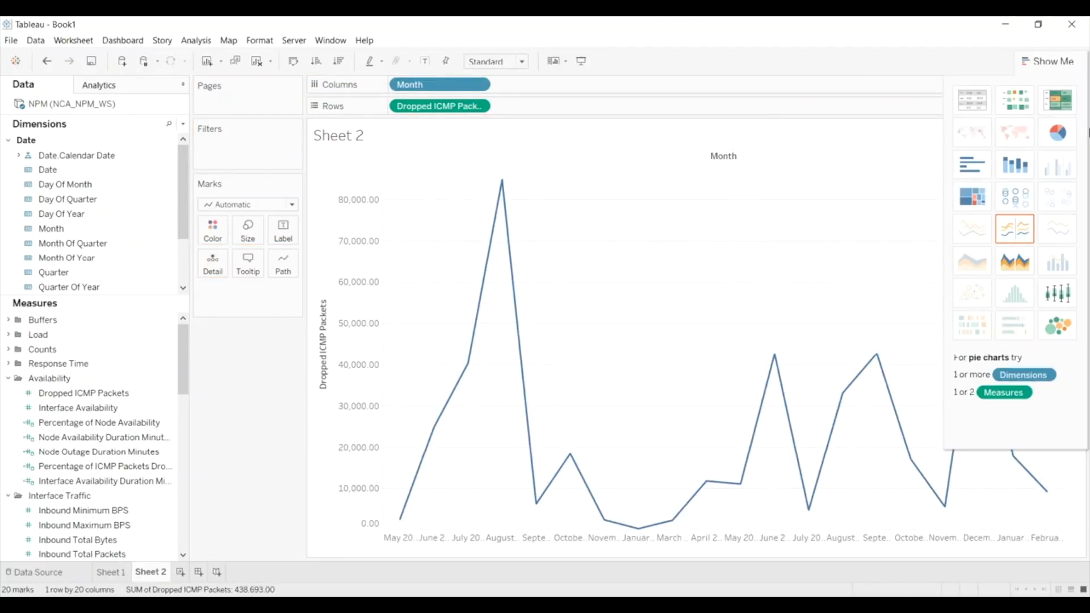
left_click(971, 165)
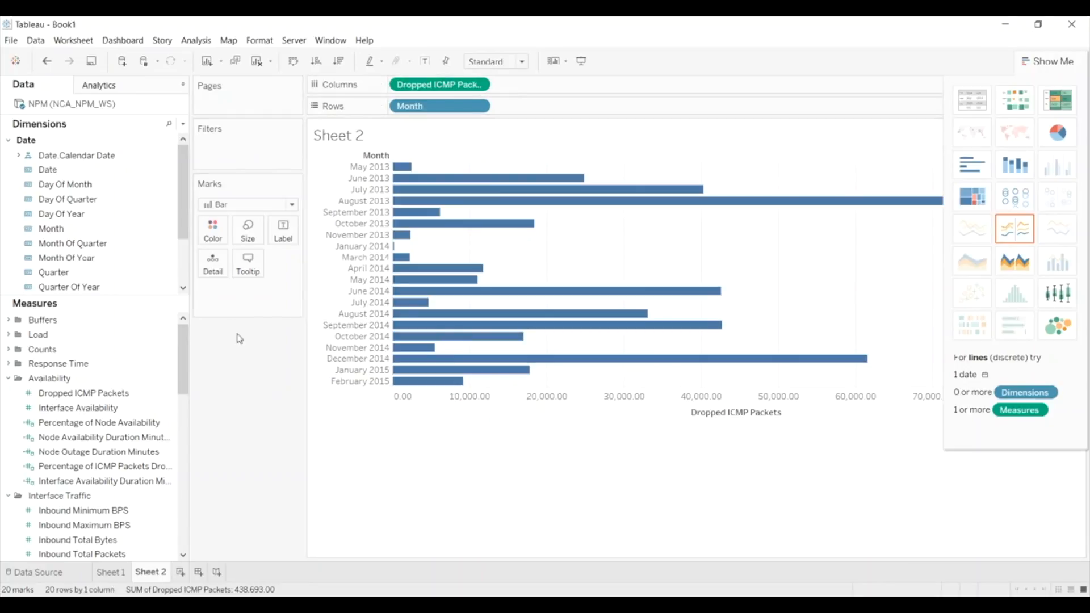
mouse_move(647, 418)
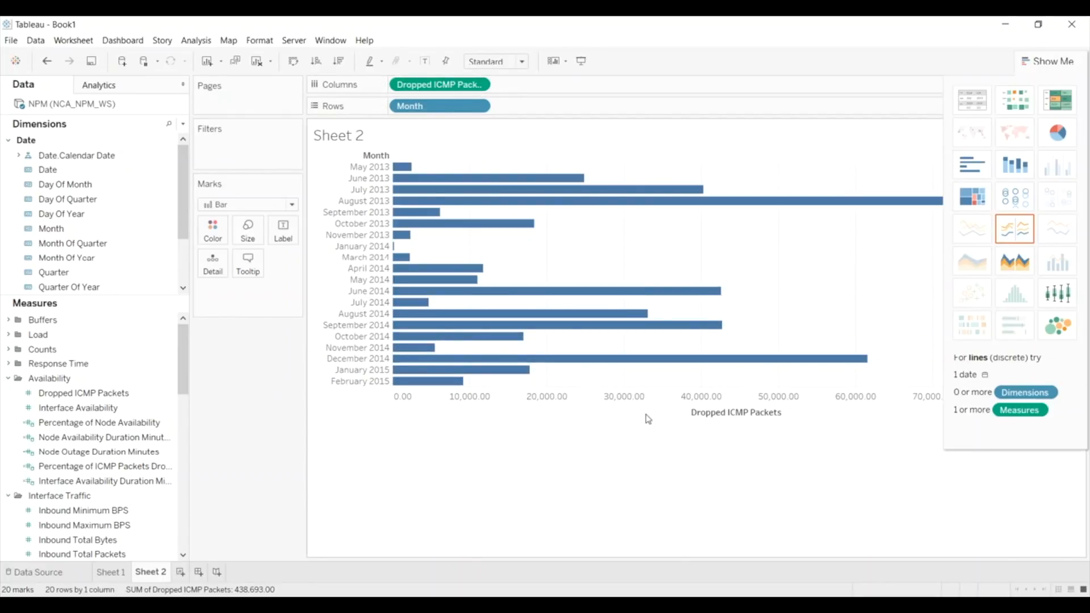
mouse_move(179, 576)
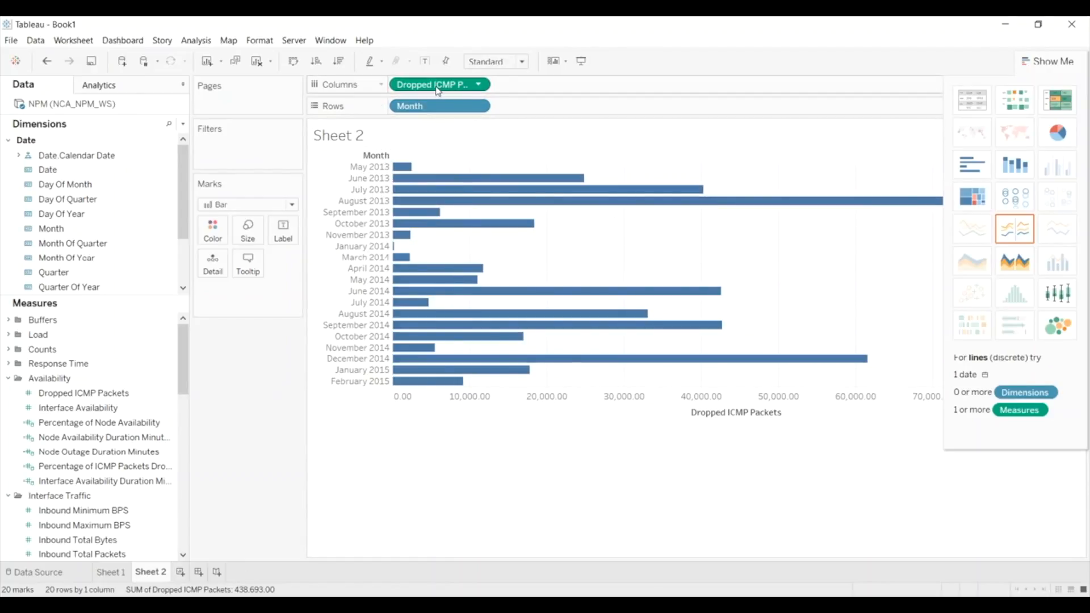
mouse_move(180, 572)
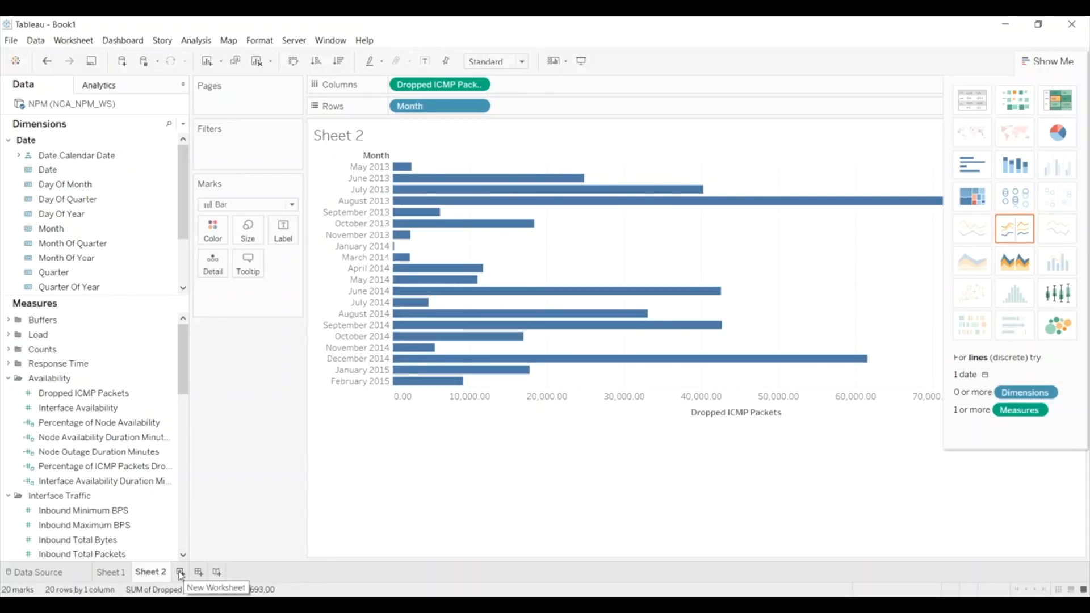
On new Sheet 3, expand Nodes > Hierarchy - Location and apply highlight table.
left_click(180, 572)
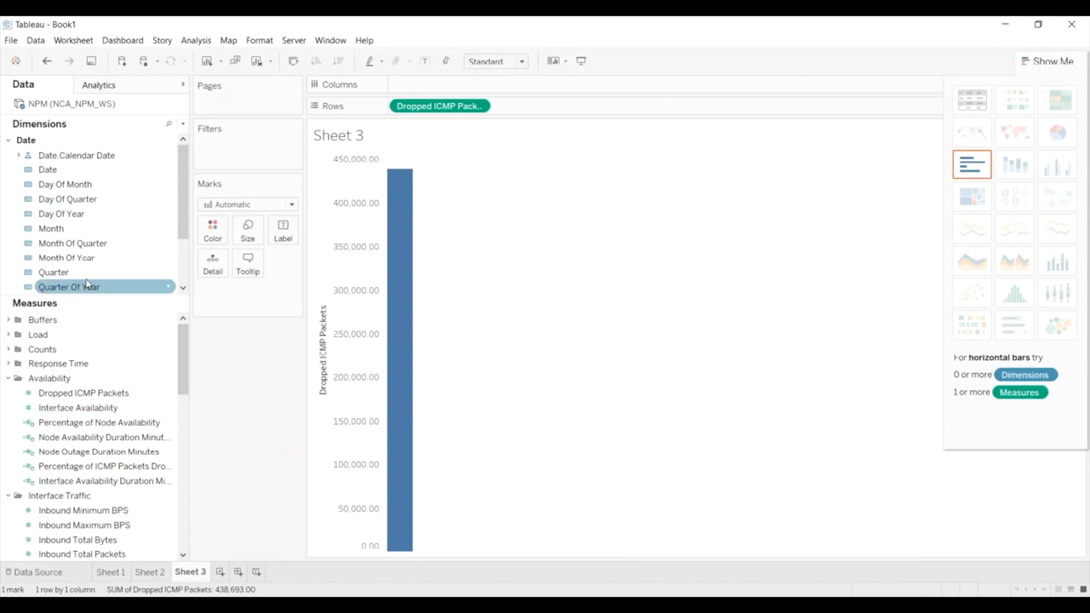
left_click(77, 155)
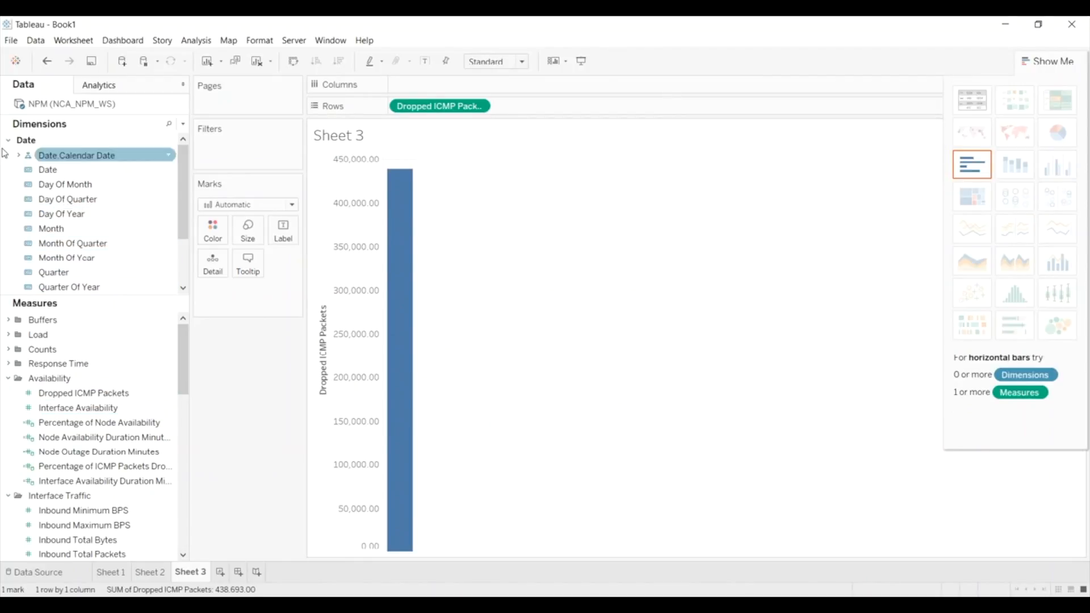
left_click(26, 140)
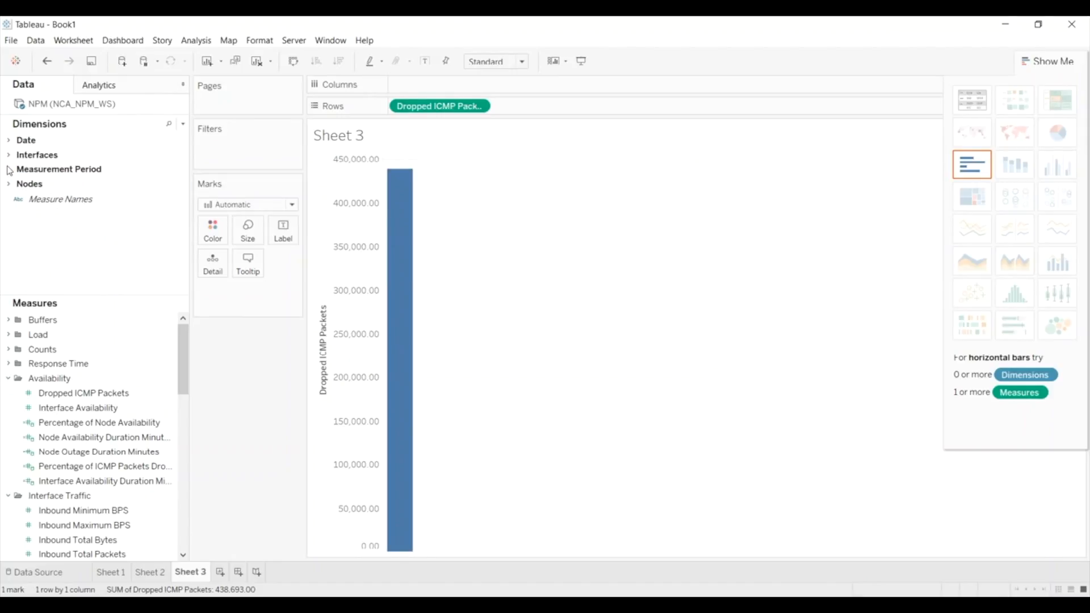
left_click(29, 183)
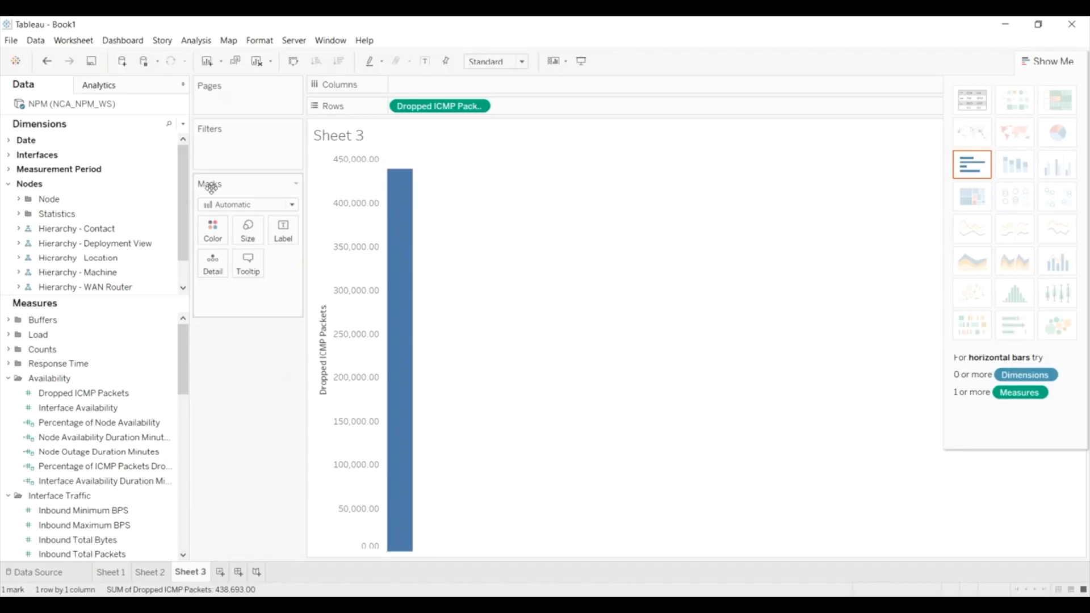
left_click(76, 258)
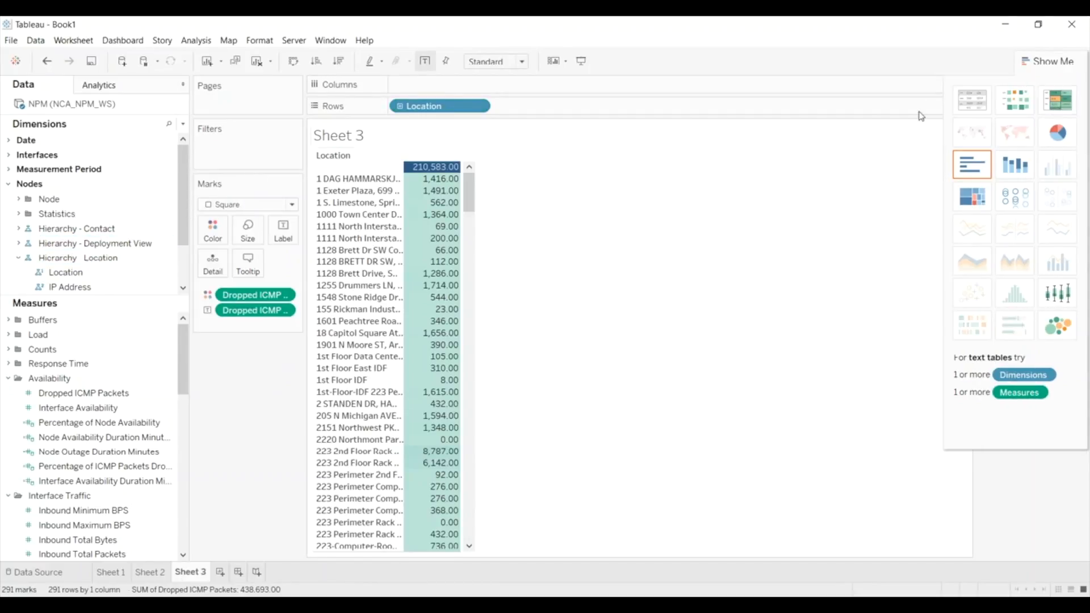
mouse_move(1057, 100)
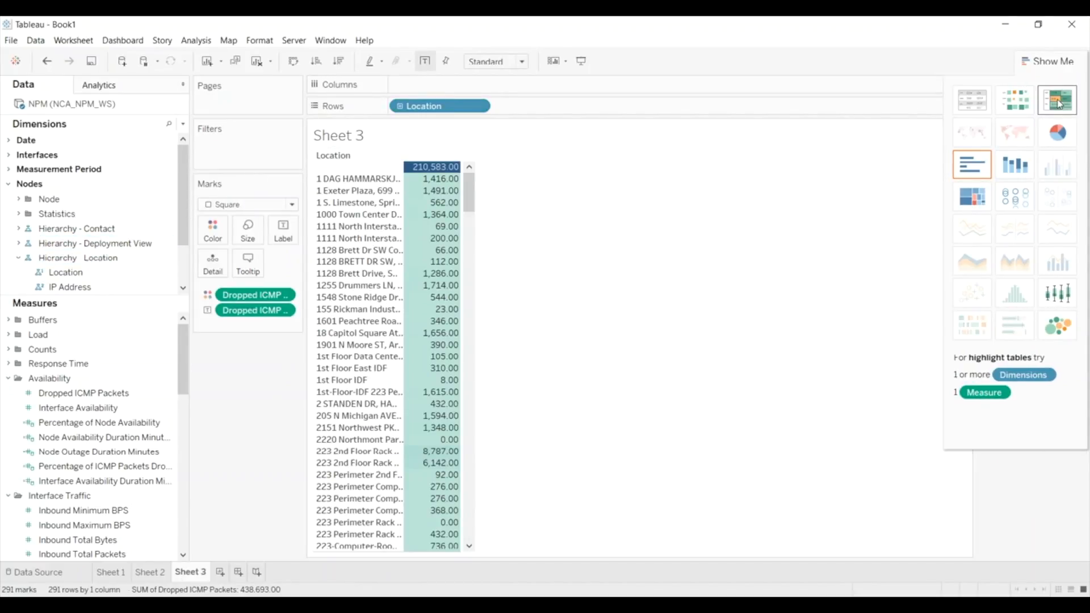
left_click(971, 196)
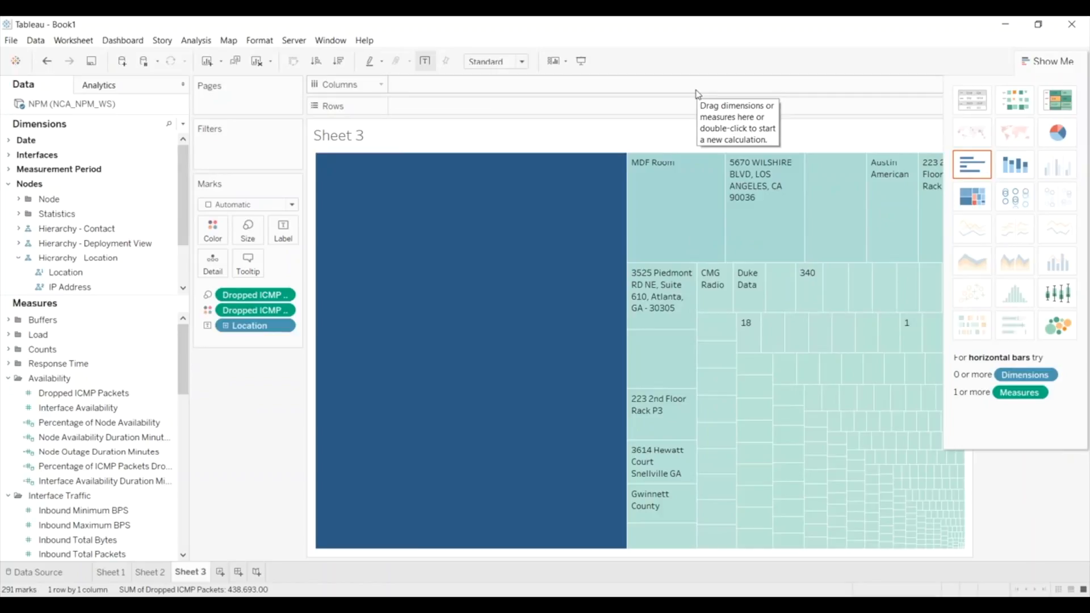
mouse_move(149, 575)
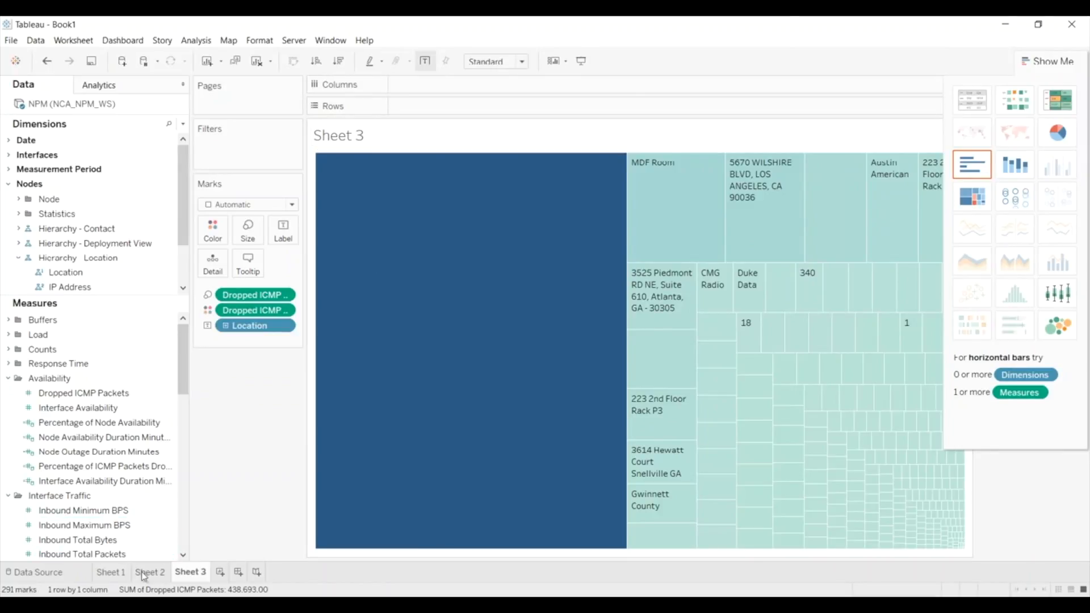
Check the Sheet 2 monthly bar chart, then return to the Sheet 3 treemap.
left_click(150, 572)
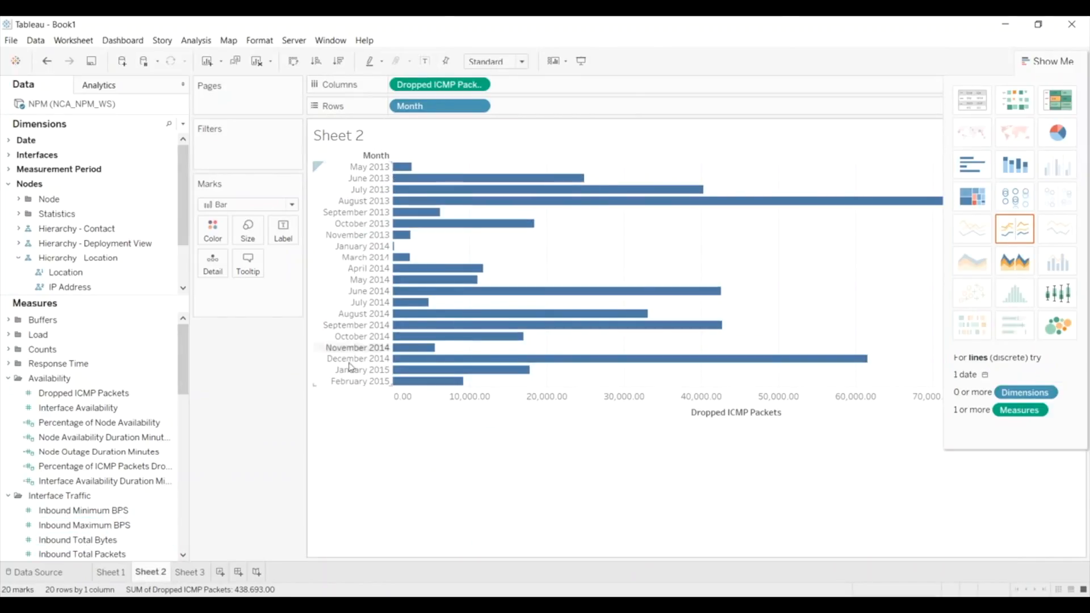
left_click(190, 572)
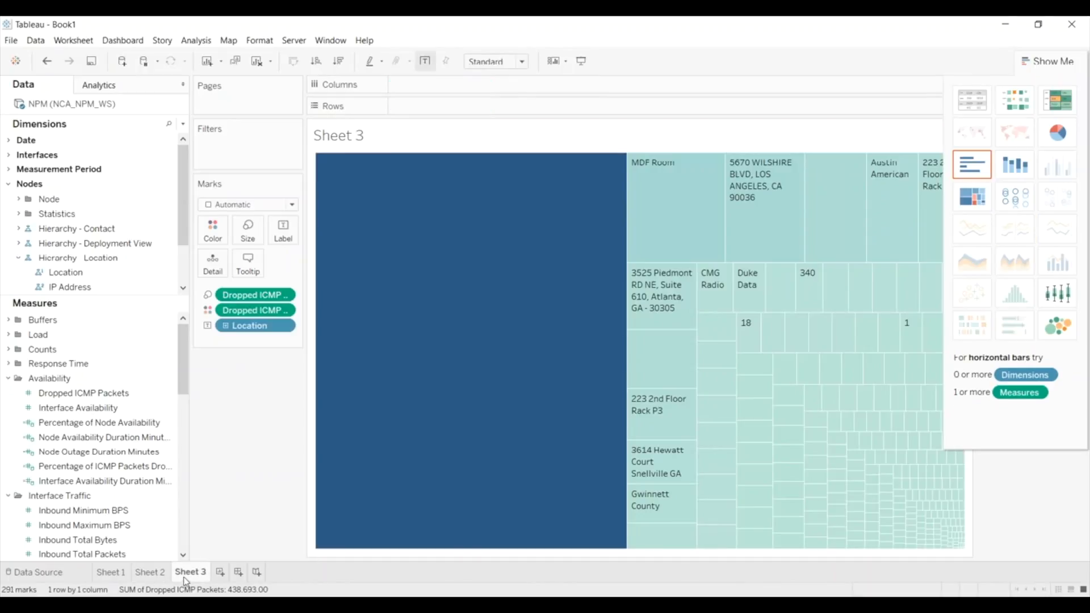
mouse_move(653, 195)
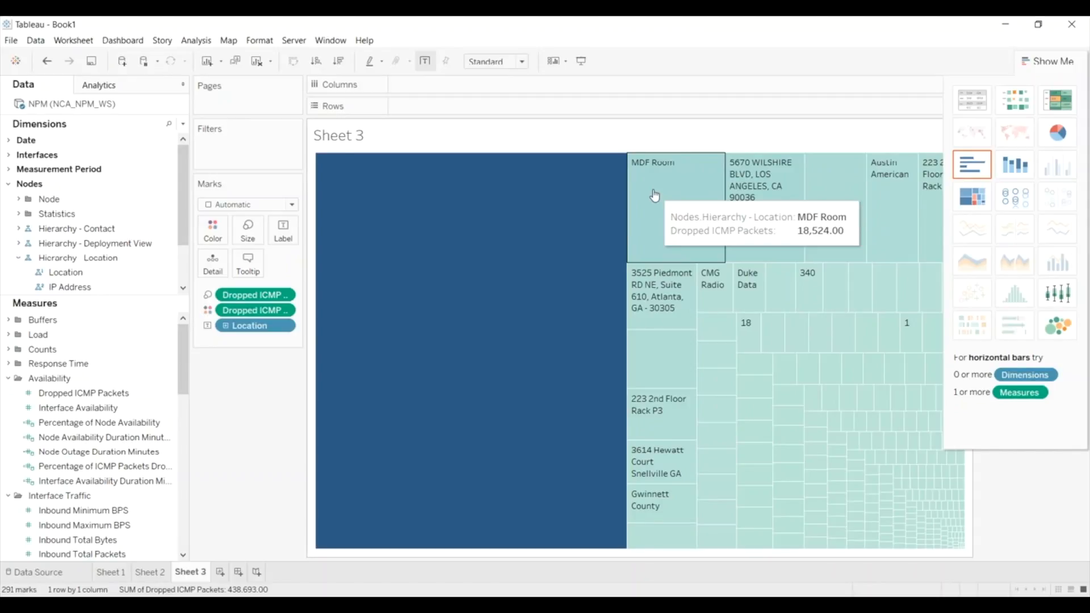
mouse_move(664, 193)
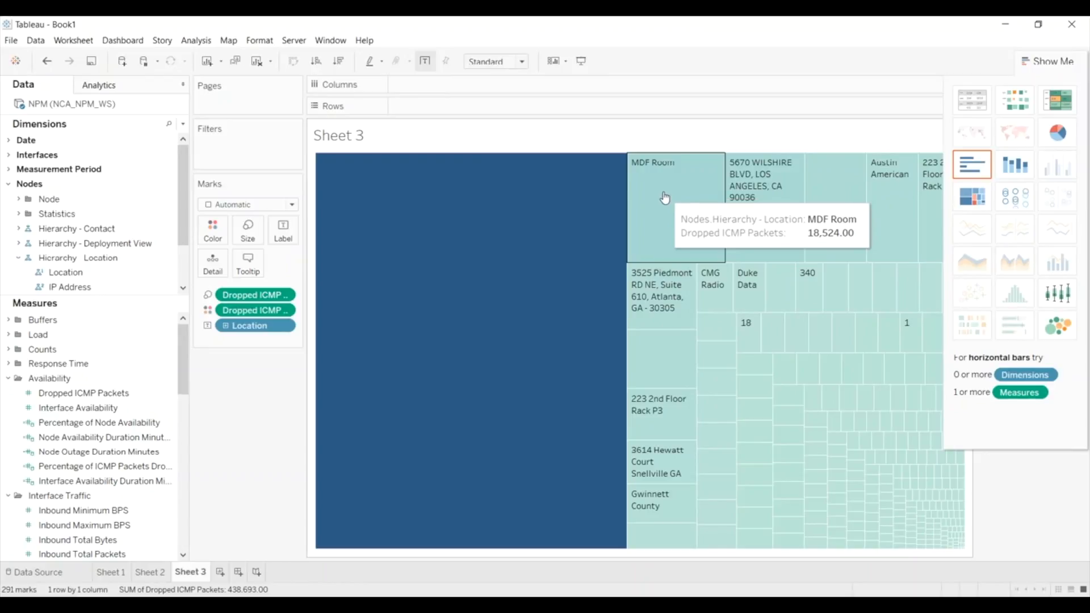
View the data behind the MDF Room mark and switch to Full Data.
right_click(664, 196)
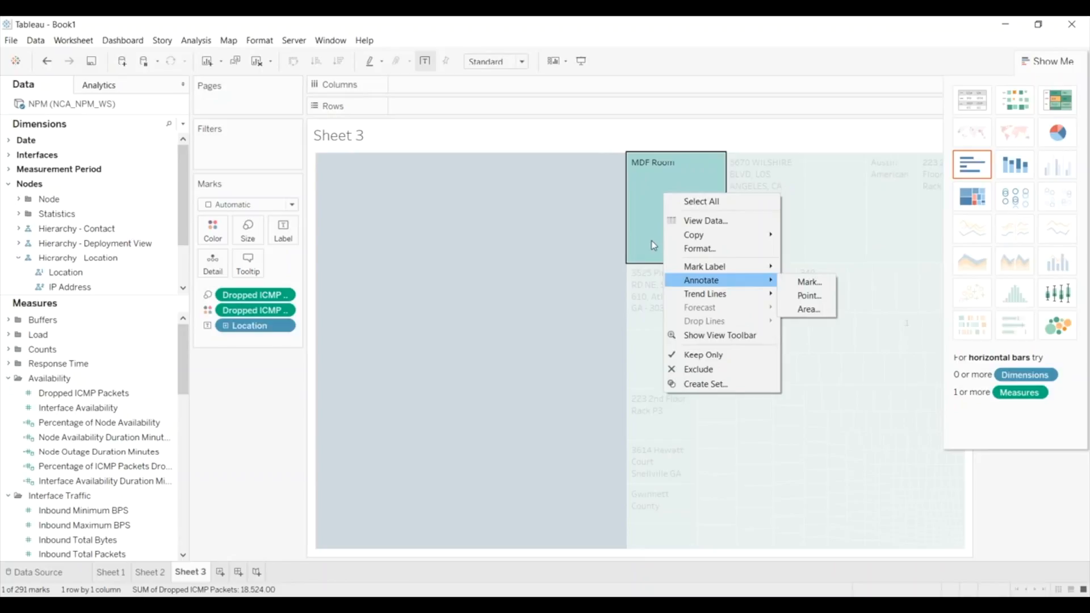
left_click(706, 220)
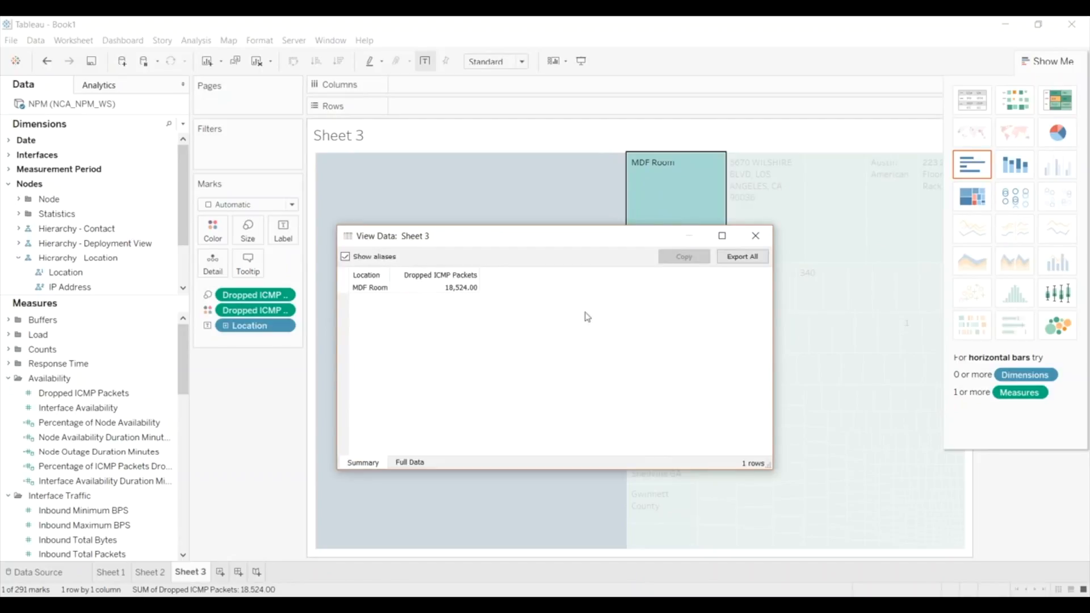
left_click(409, 462)
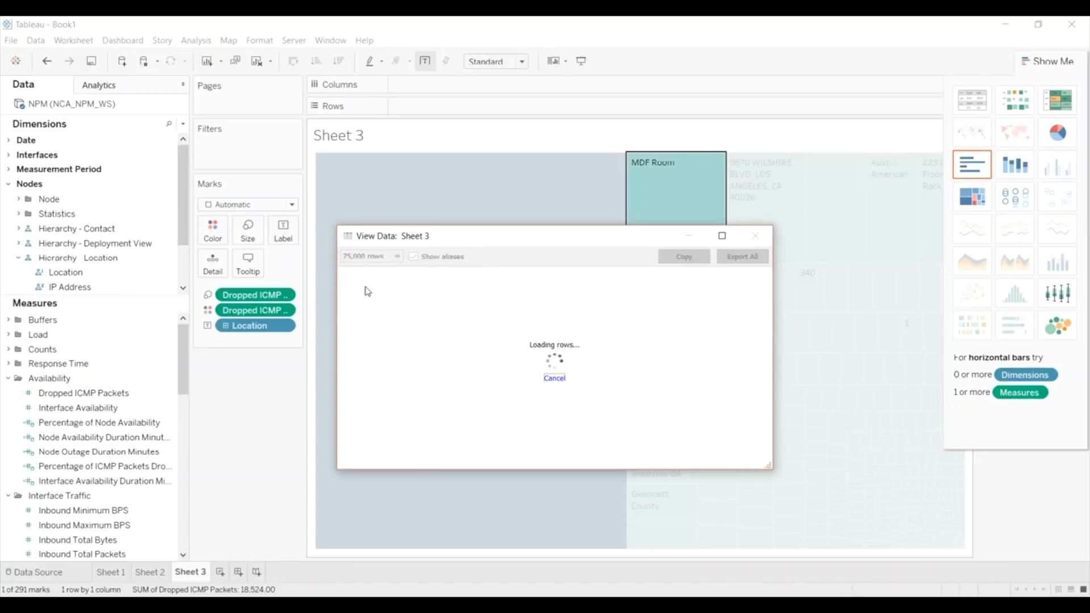
mouse_move(372, 279)
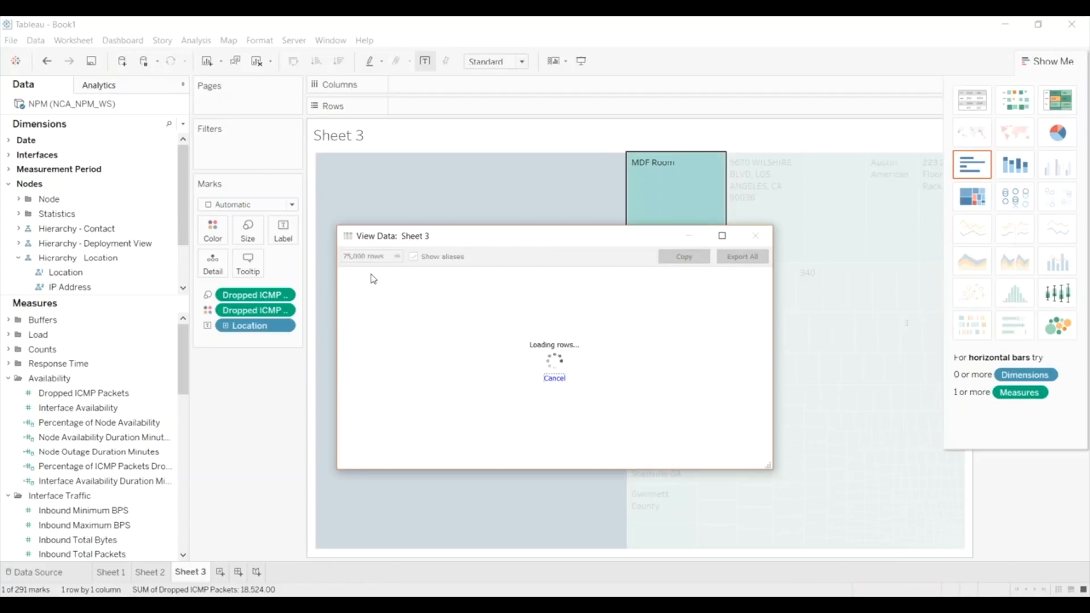
mouse_move(370, 274)
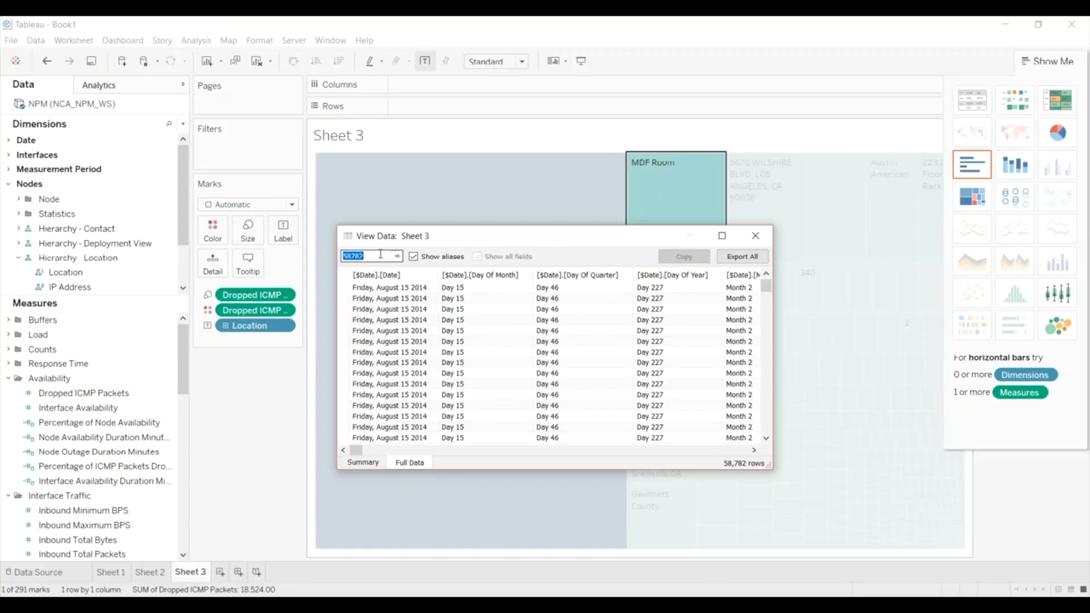
left_click(371, 255)
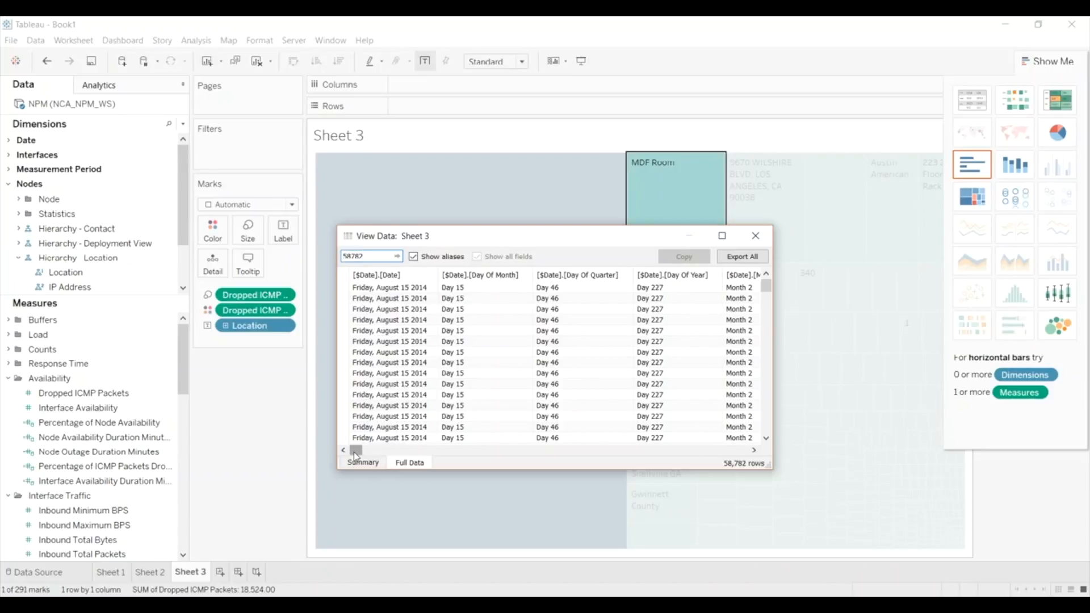
left_click(368, 257)
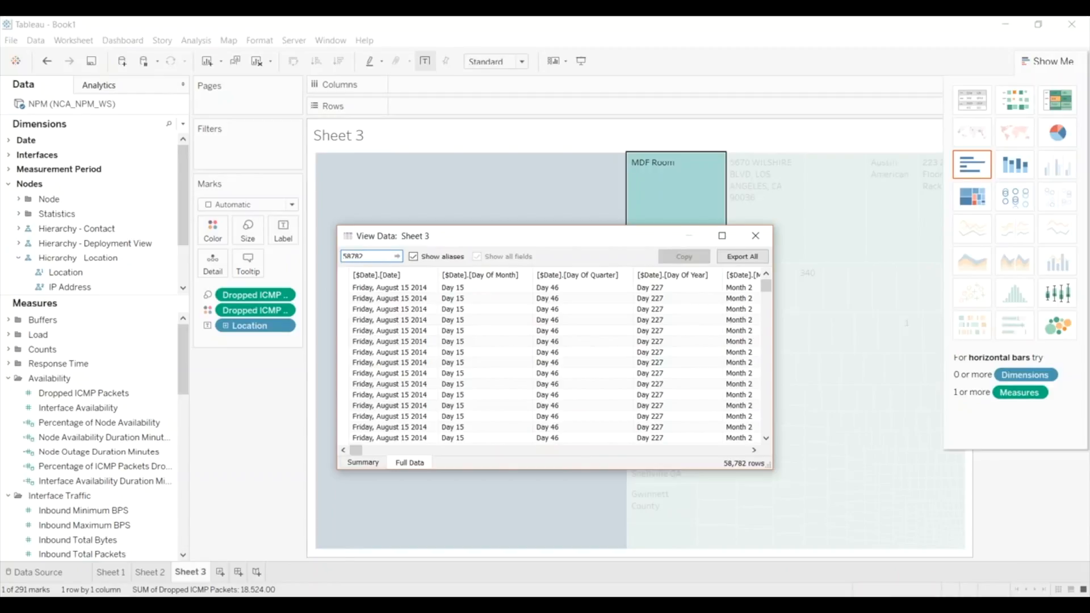
mouse_move(1045, 545)
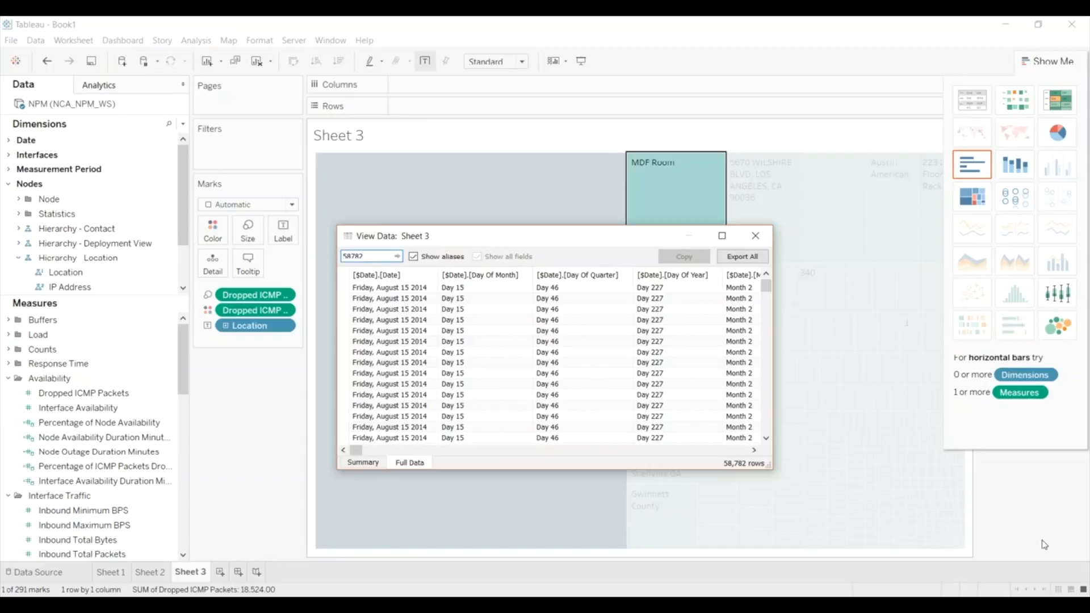
mouse_move(464, 482)
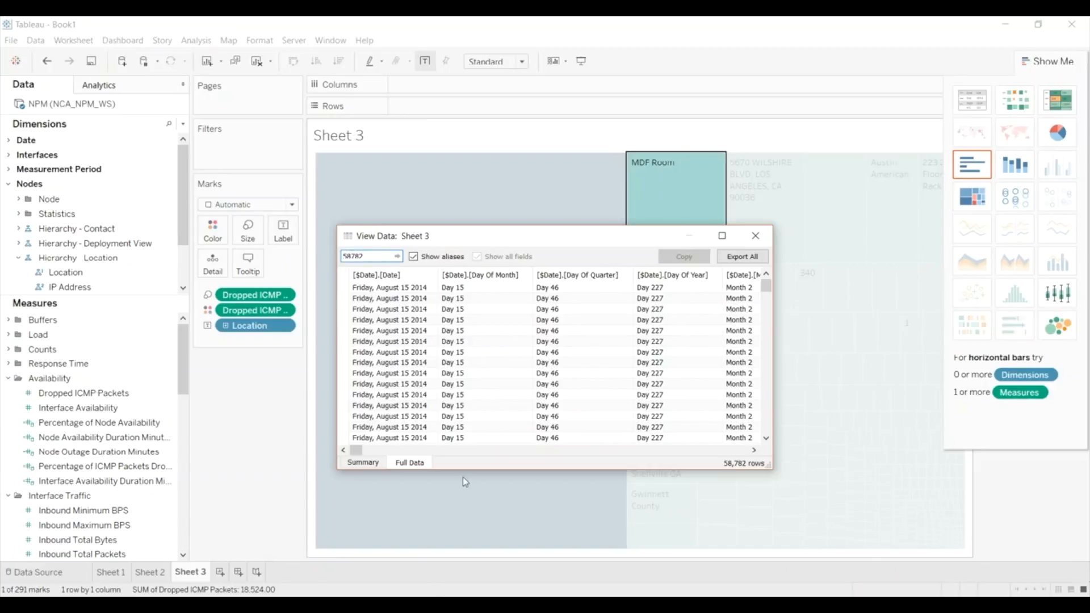